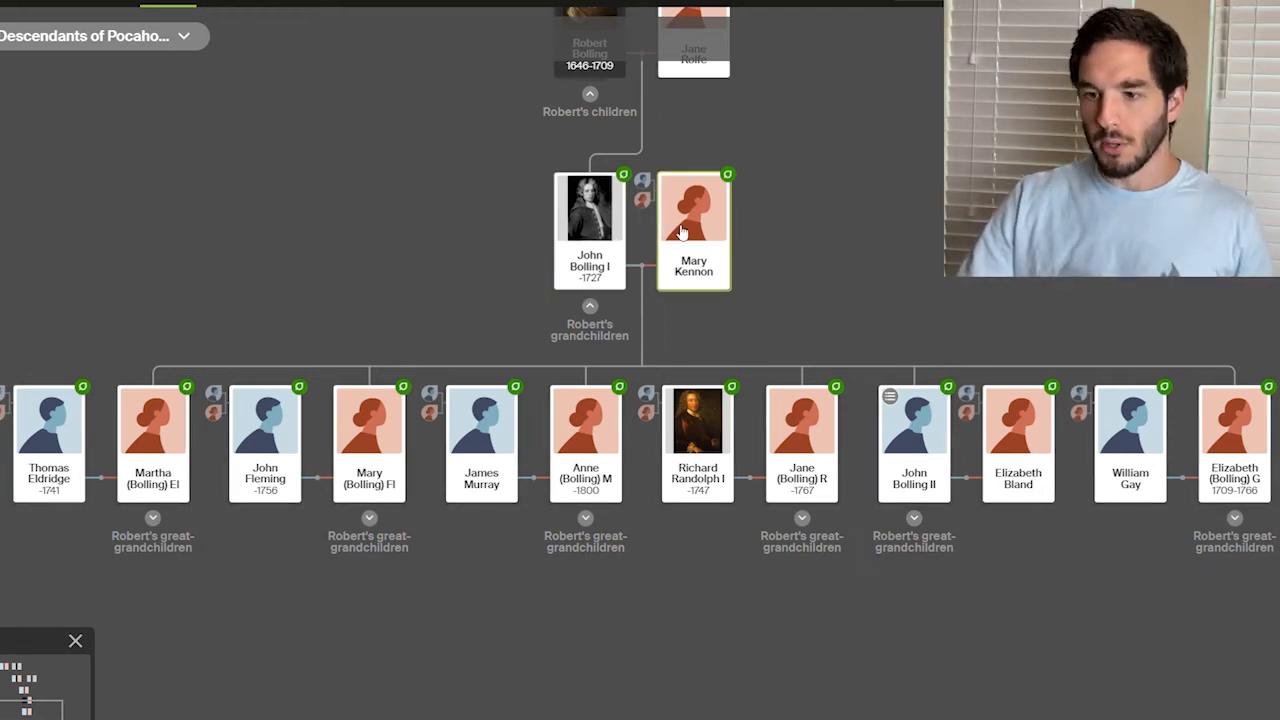
Expand Jane (Bolling) and Richard Randolph I's children in the descendants tree.
left_click(697, 440)
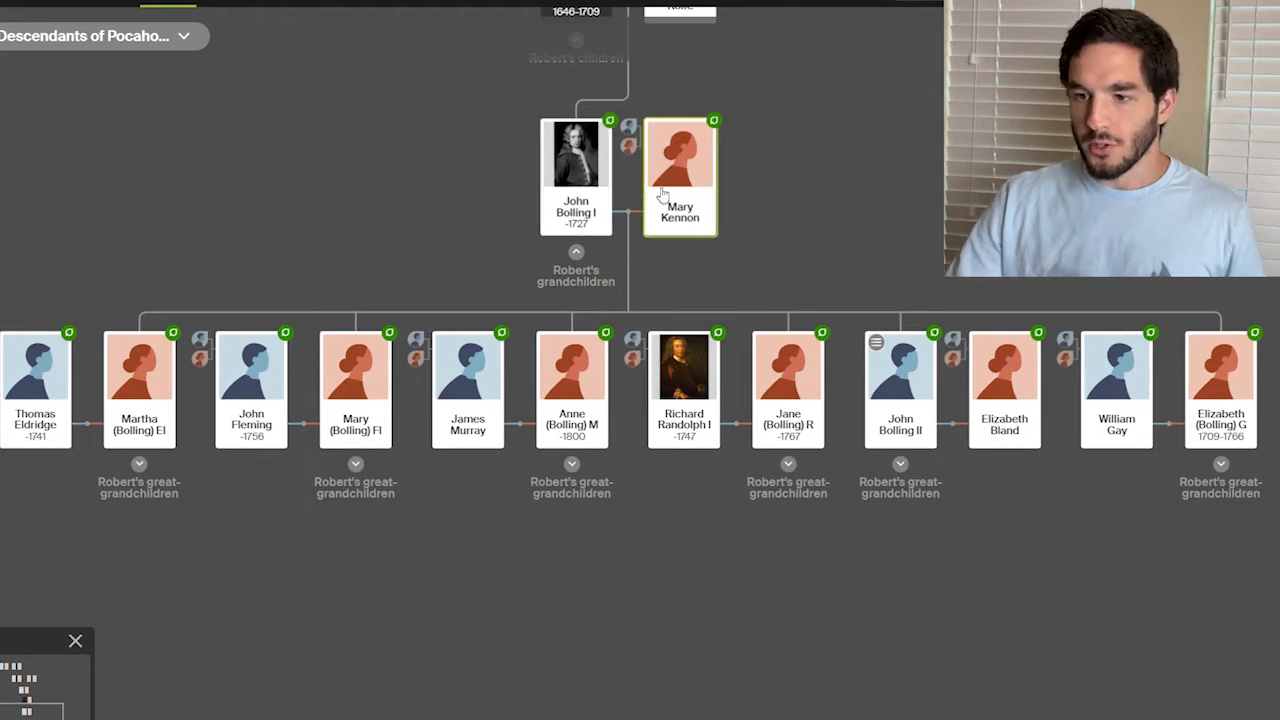
mouse_move(770, 300)
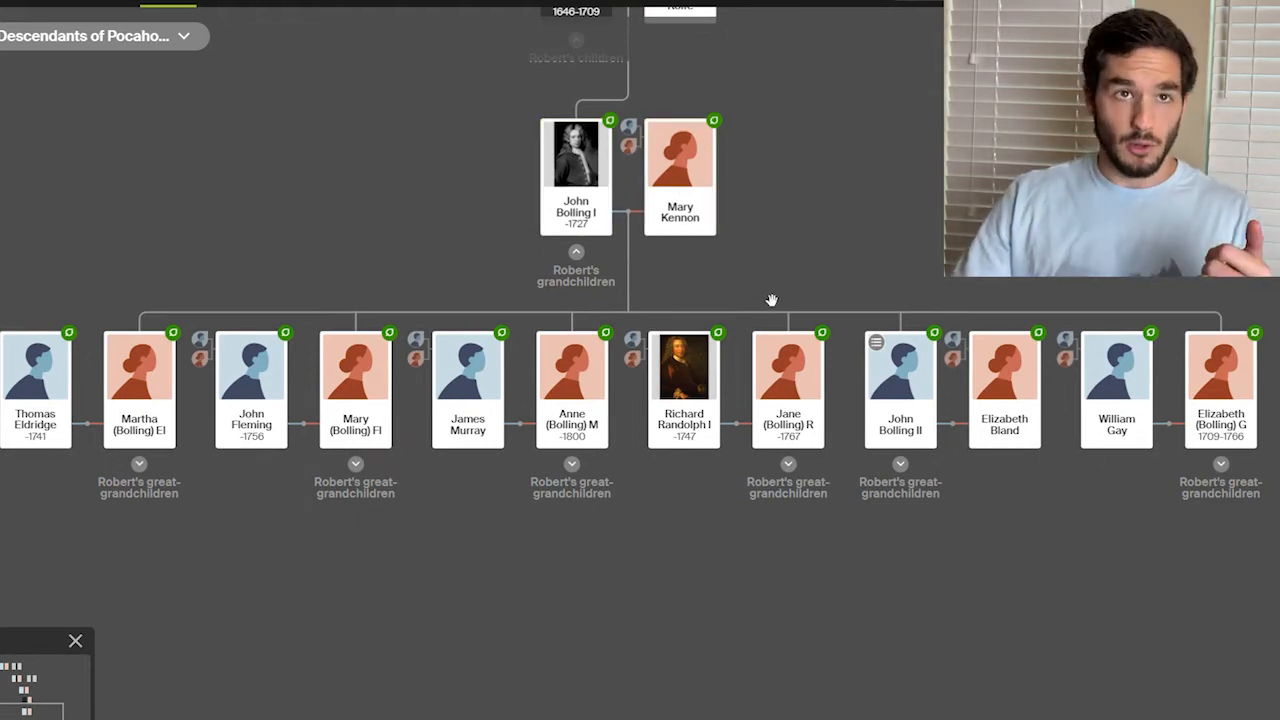
mouse_move(756, 298)
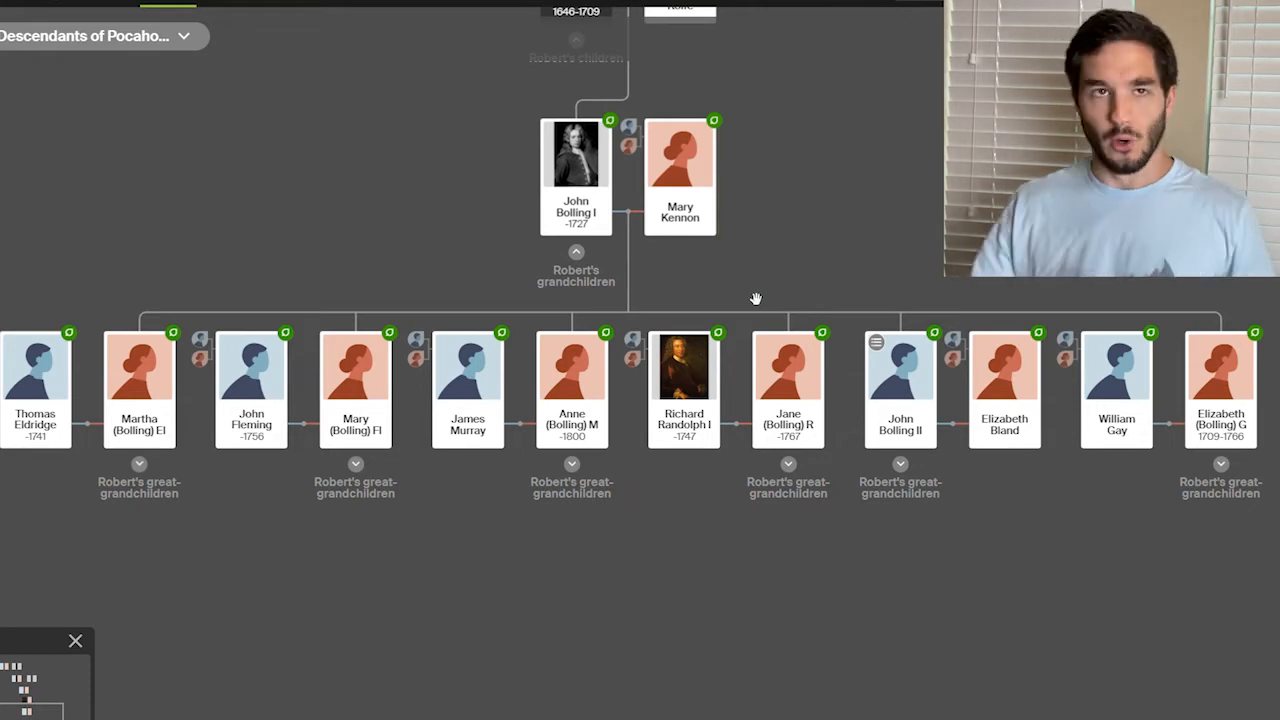
mouse_move(729, 262)
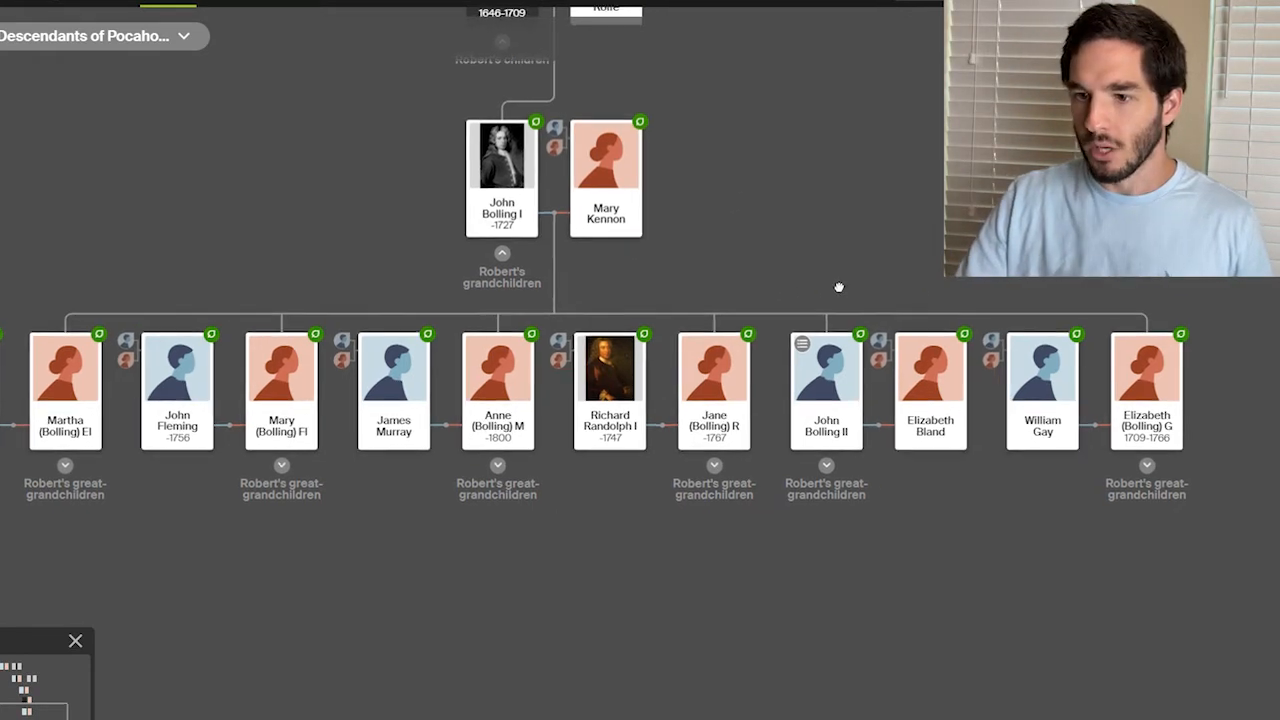
left_click(605, 180)
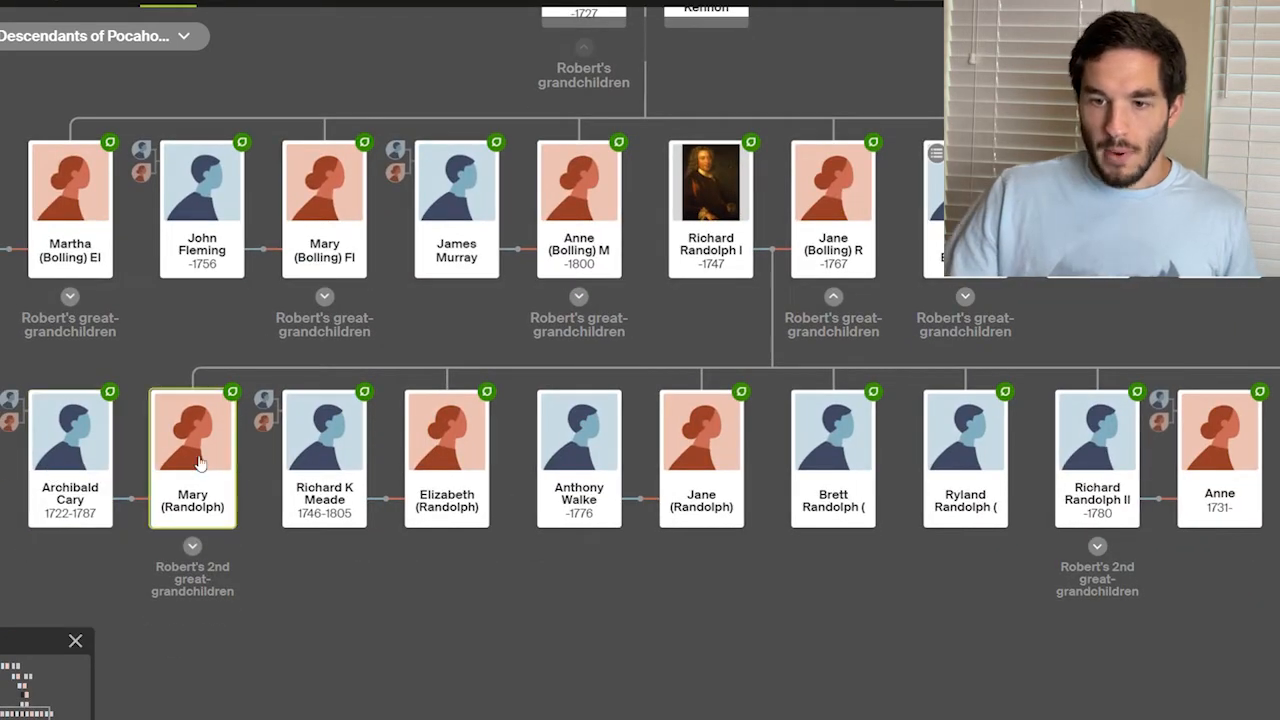
left_click(70, 455)
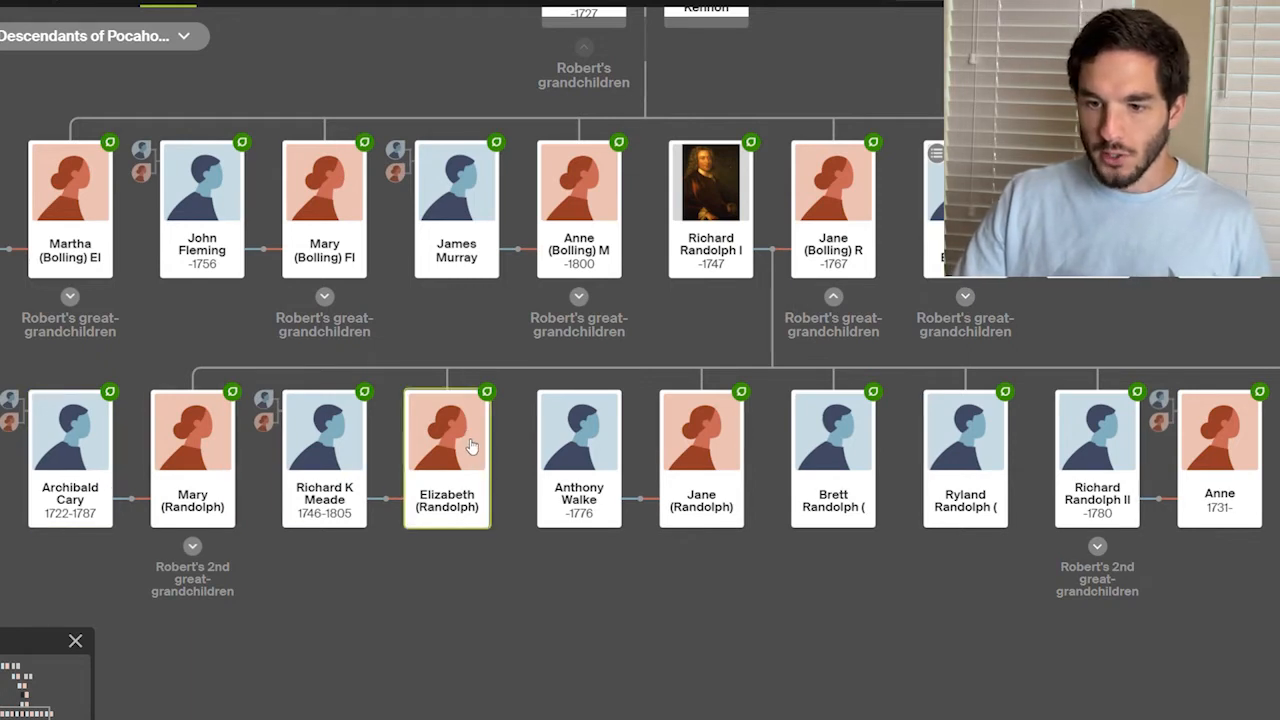
left_click(324, 458)
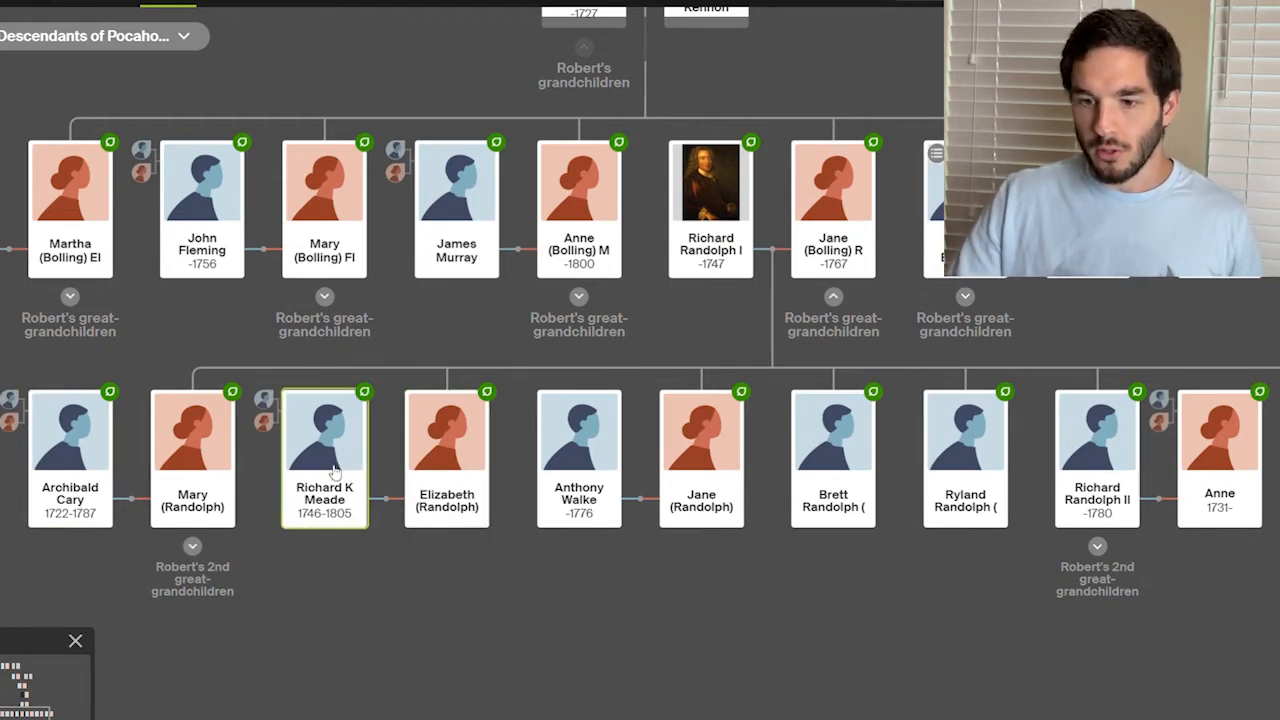
mouse_move(540, 580)
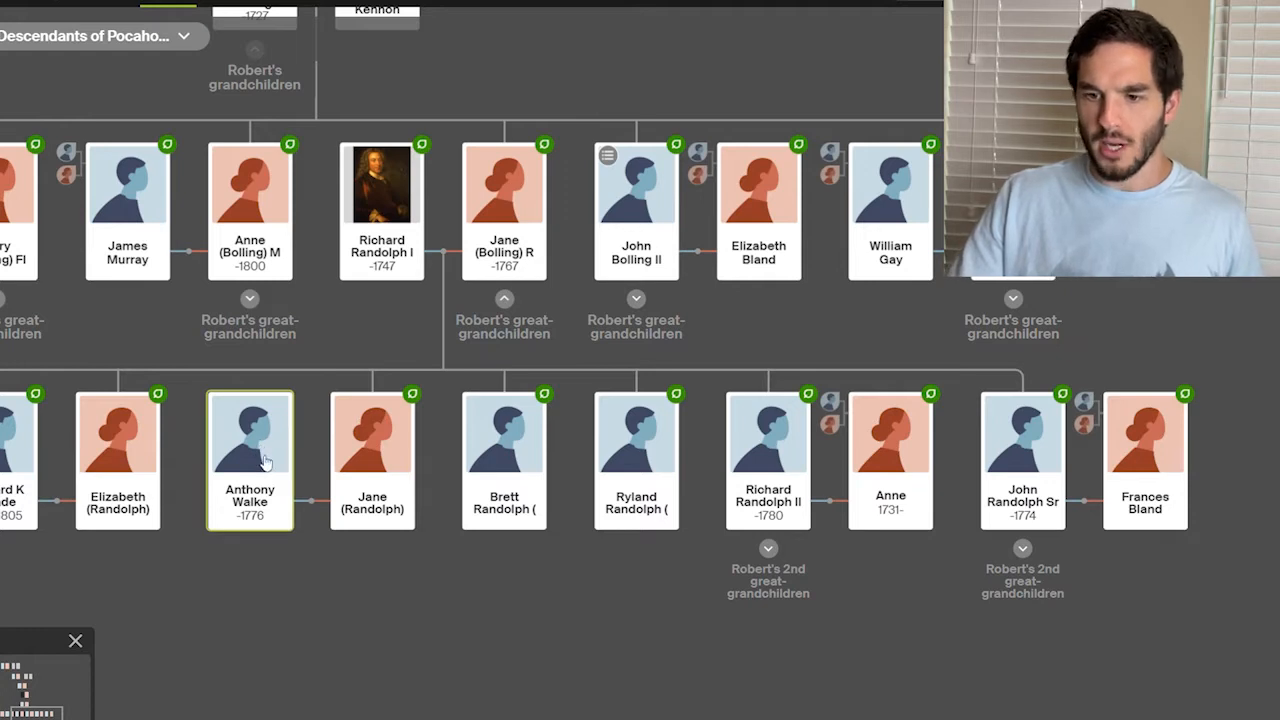
mouse_move(260, 459)
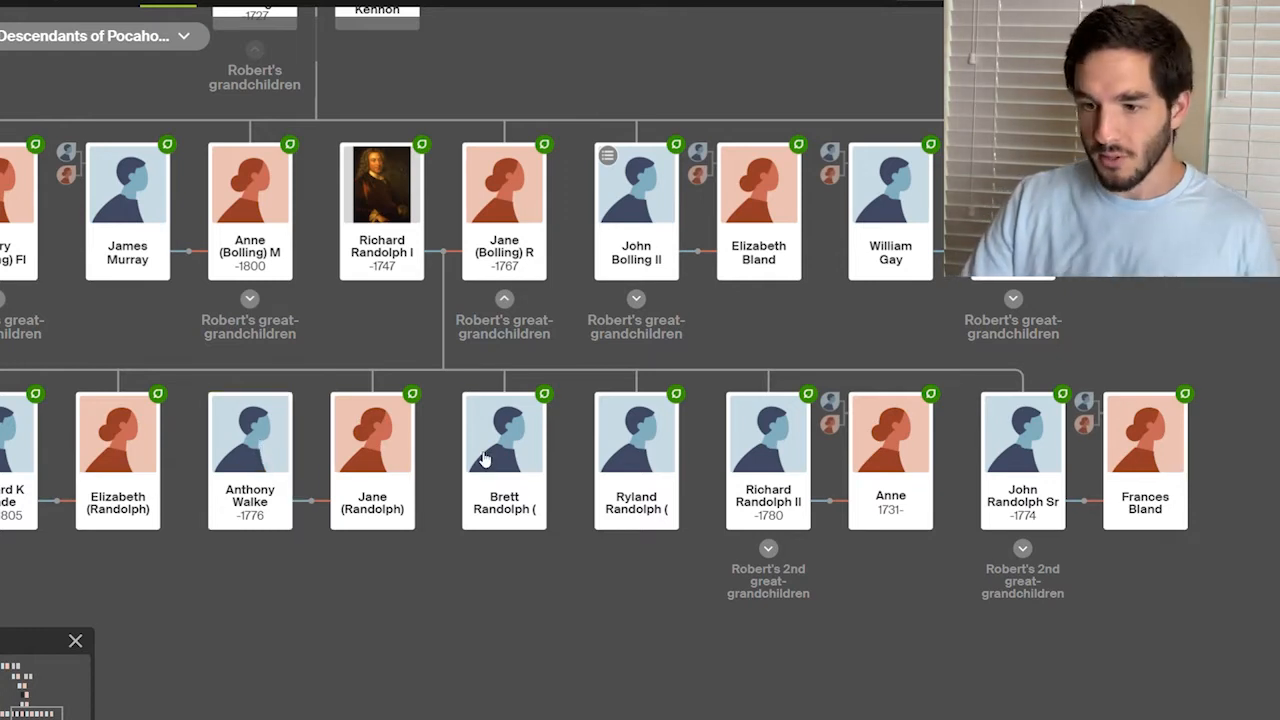
left_click(504, 460)
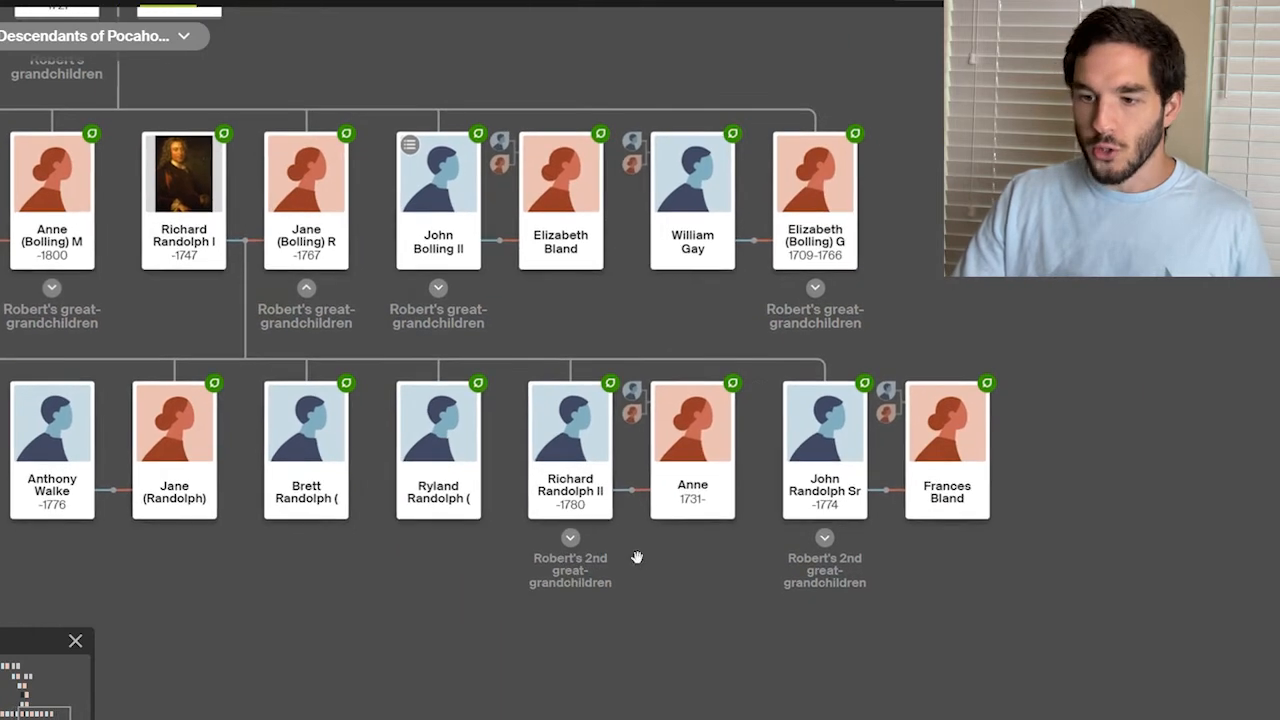
left_click(692, 450)
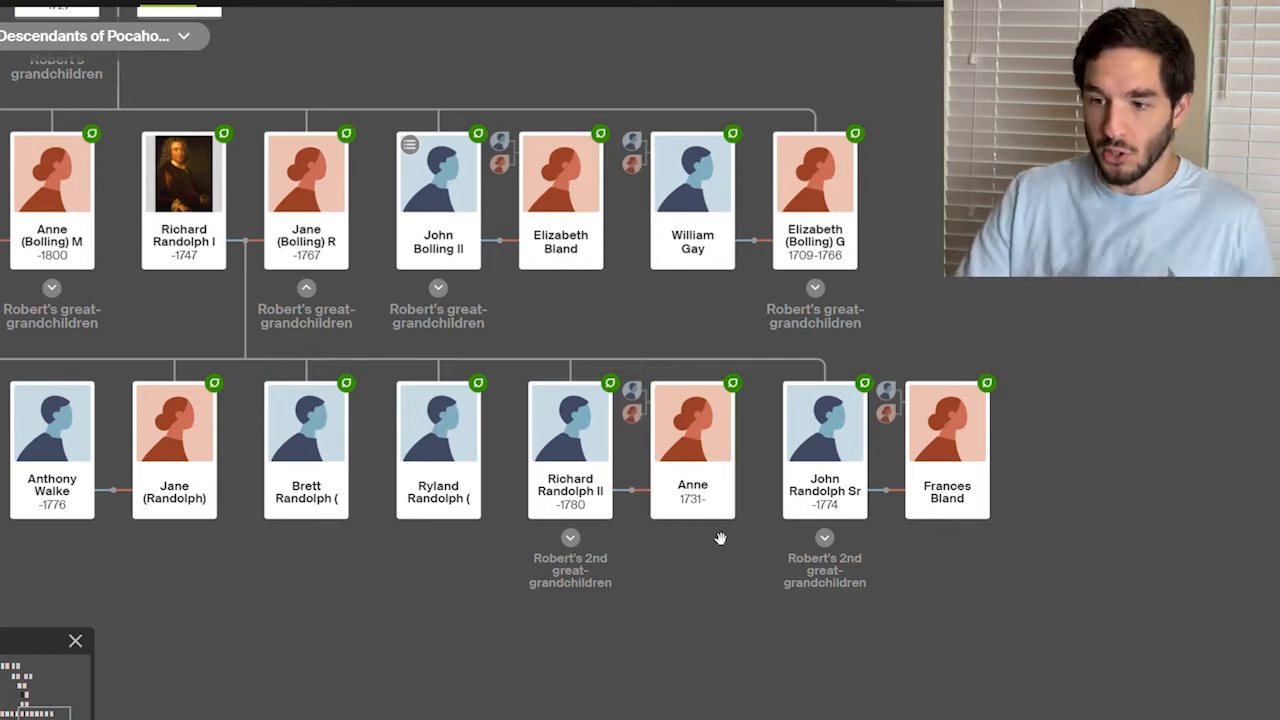
left_click(825, 450)
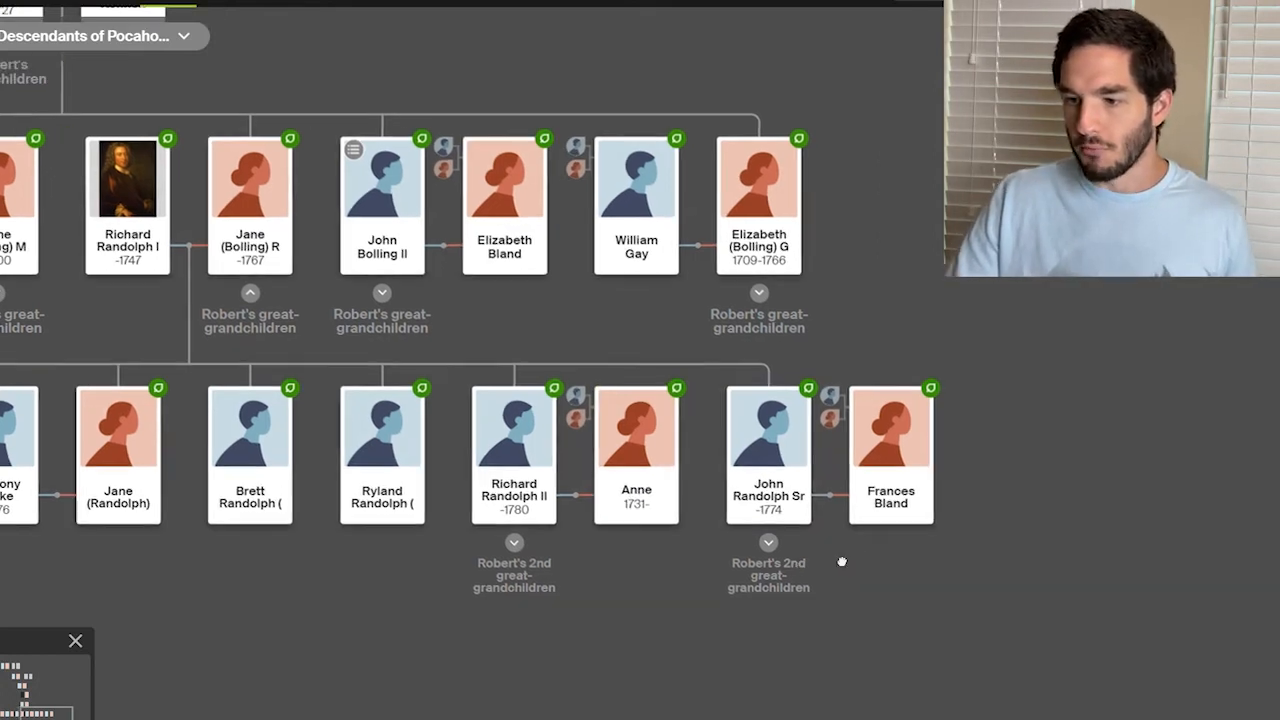
left_click(889, 450)
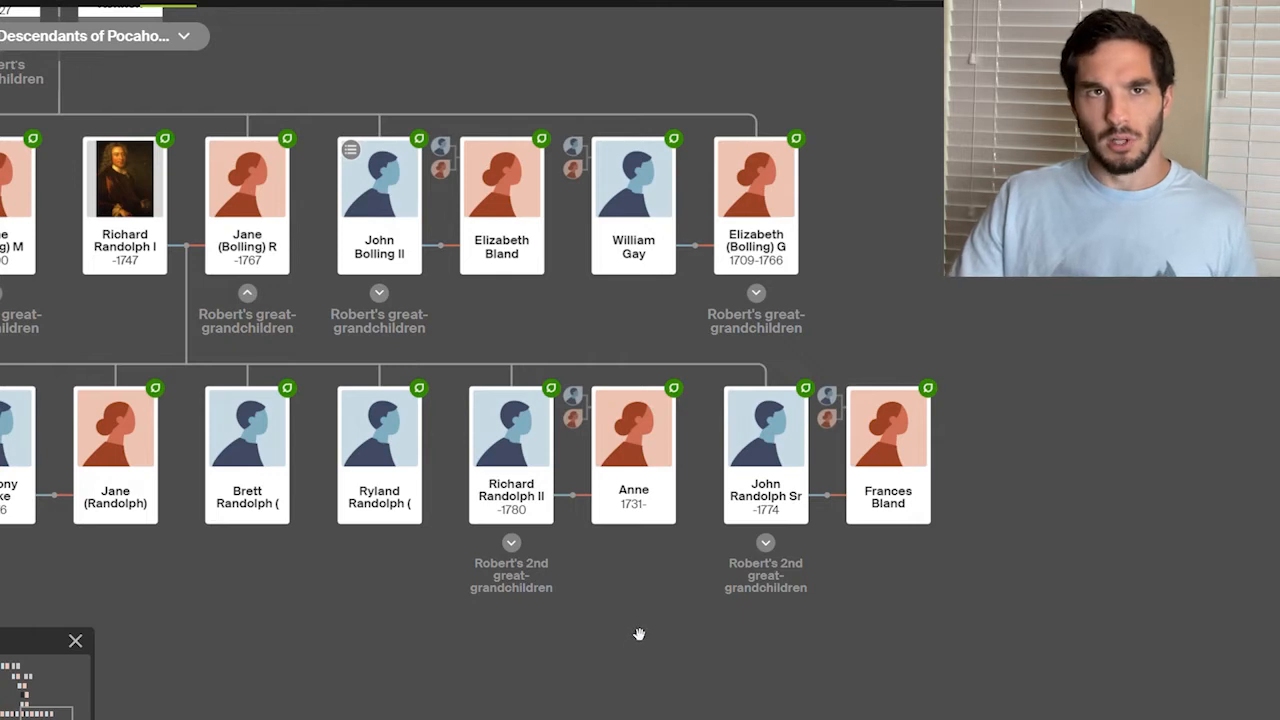
mouse_move(642, 610)
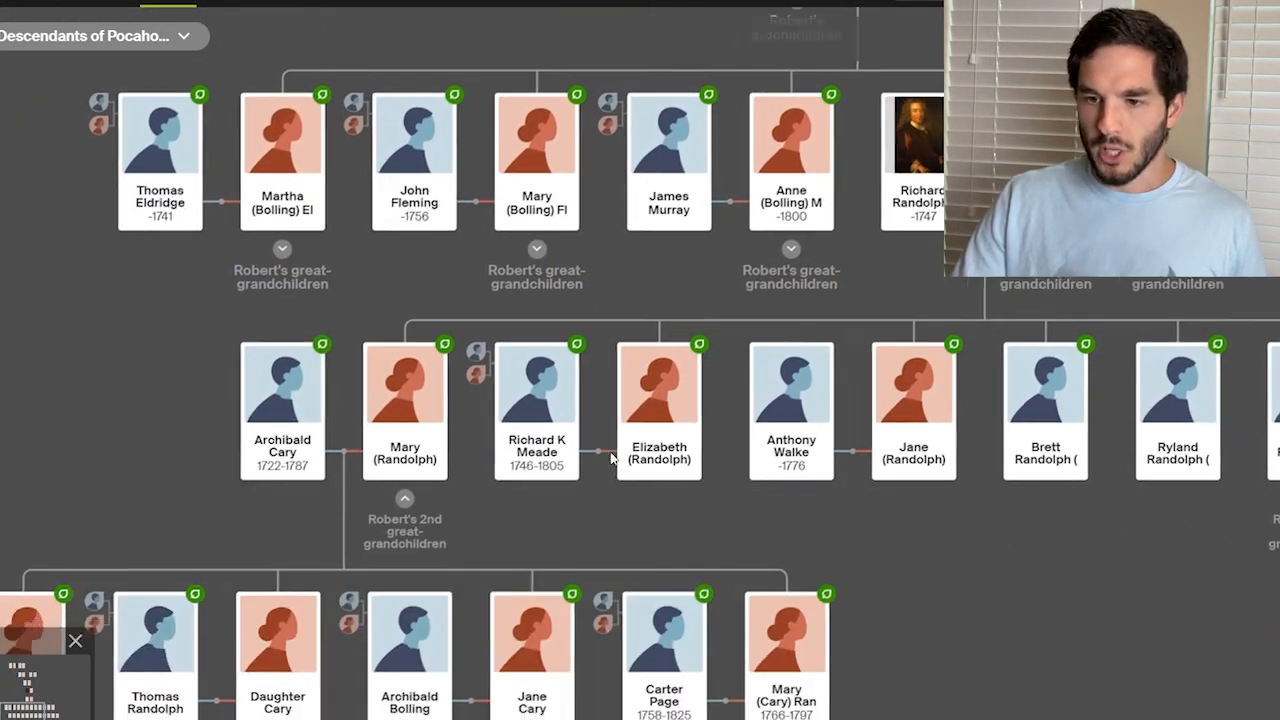
scroll("down", 3)
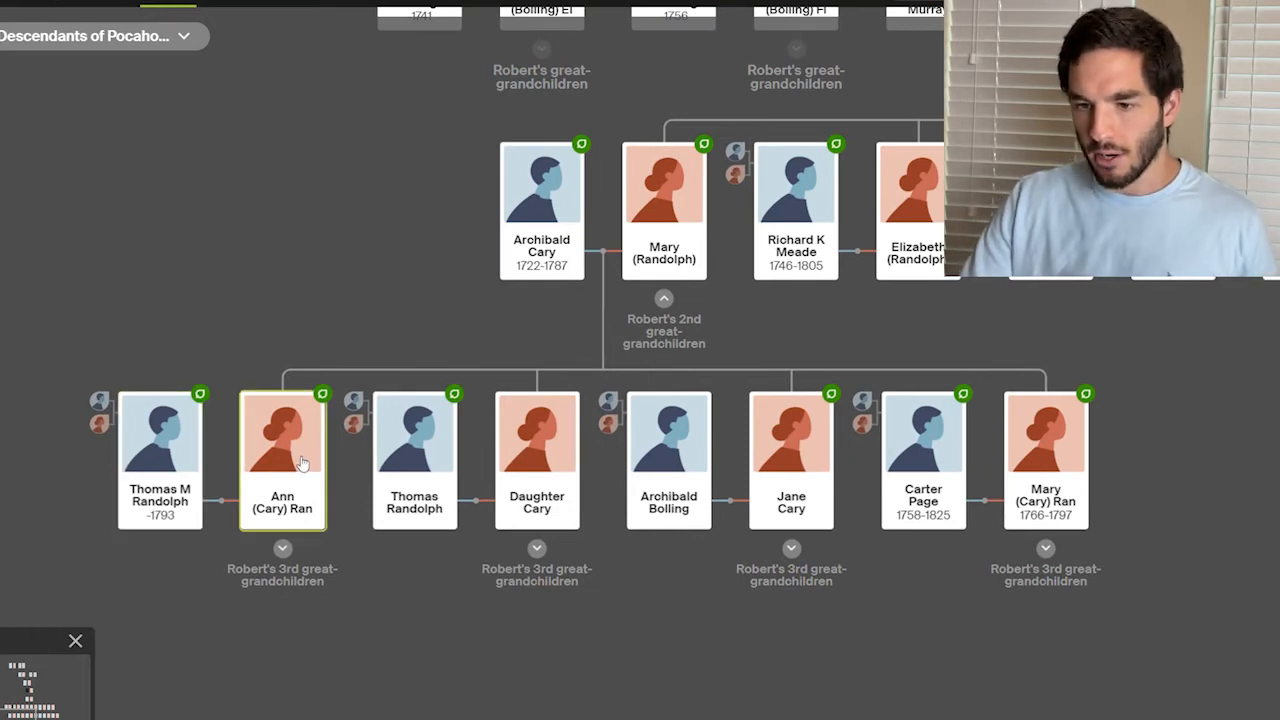
left_click(414, 450)
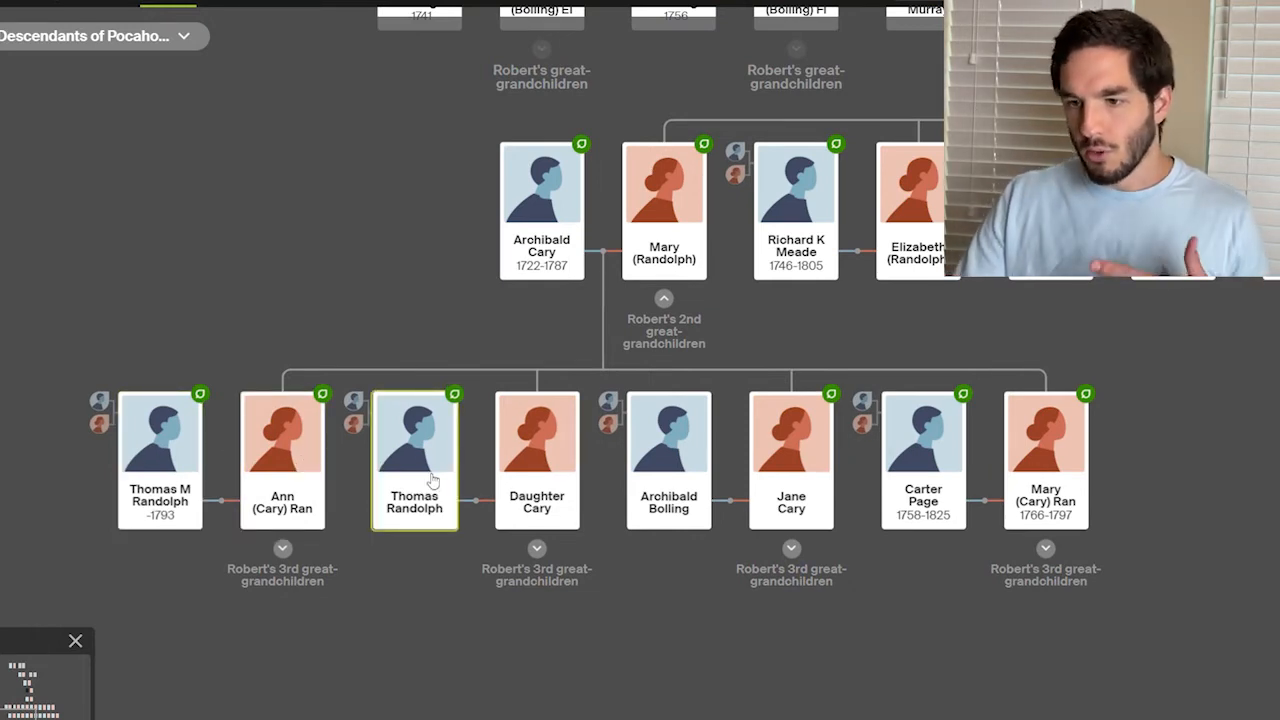
left_click(537, 460)
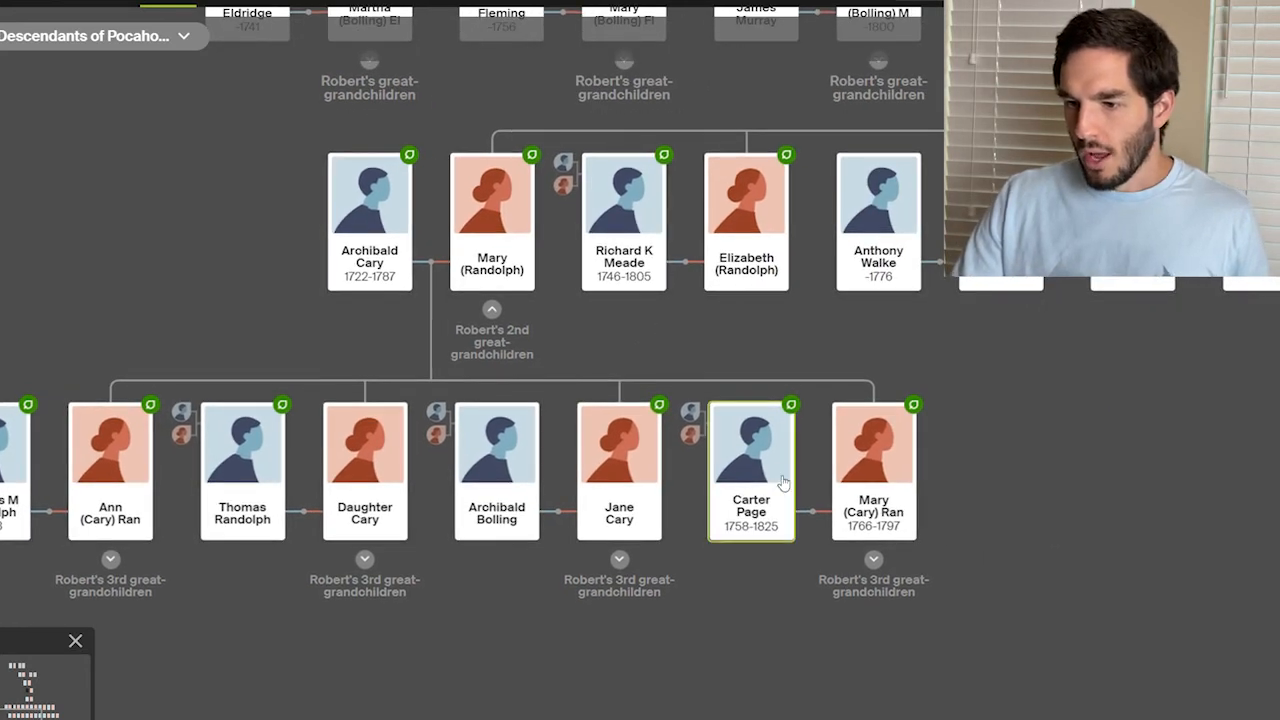
left_click(873, 470)
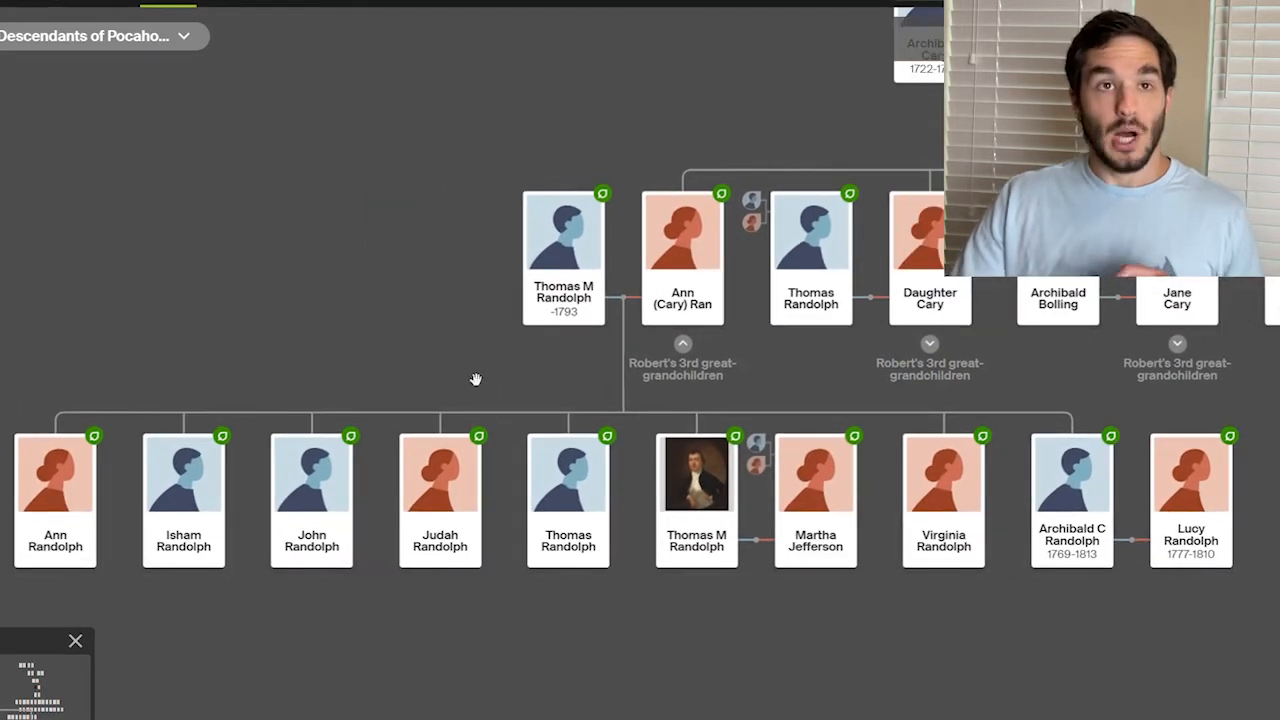
mouse_move(815, 500)
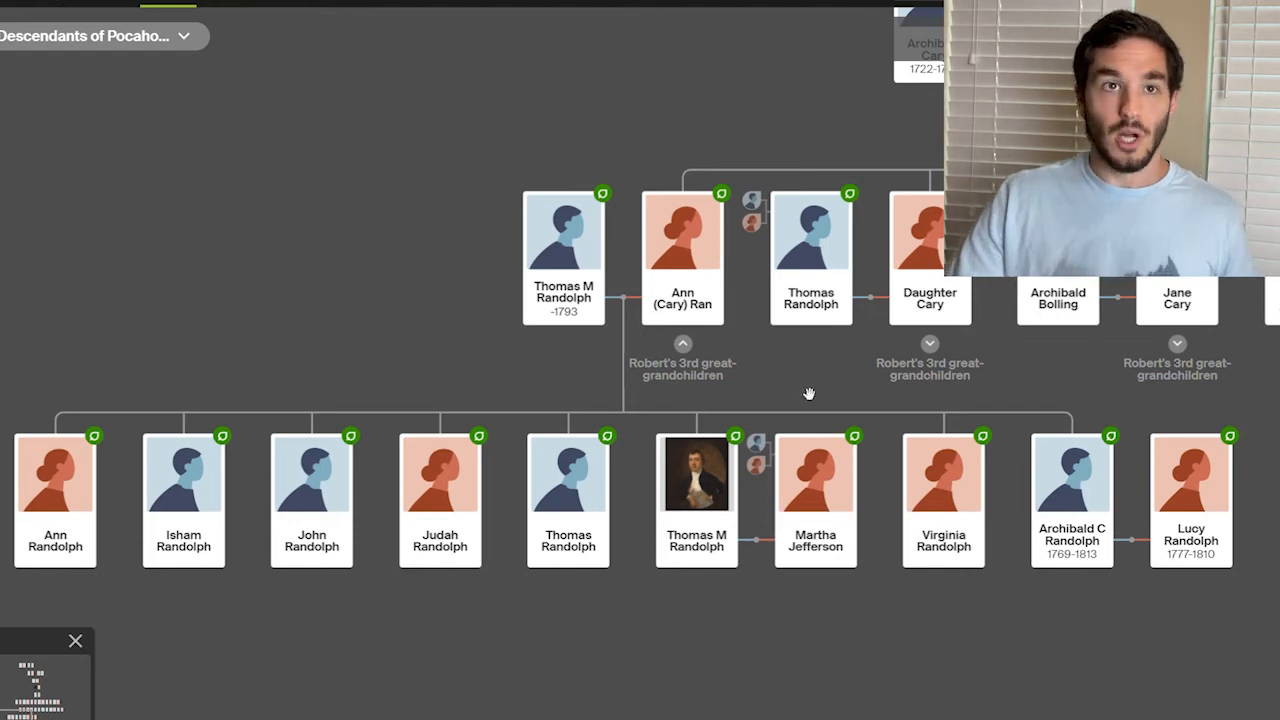
mouse_move(796, 411)
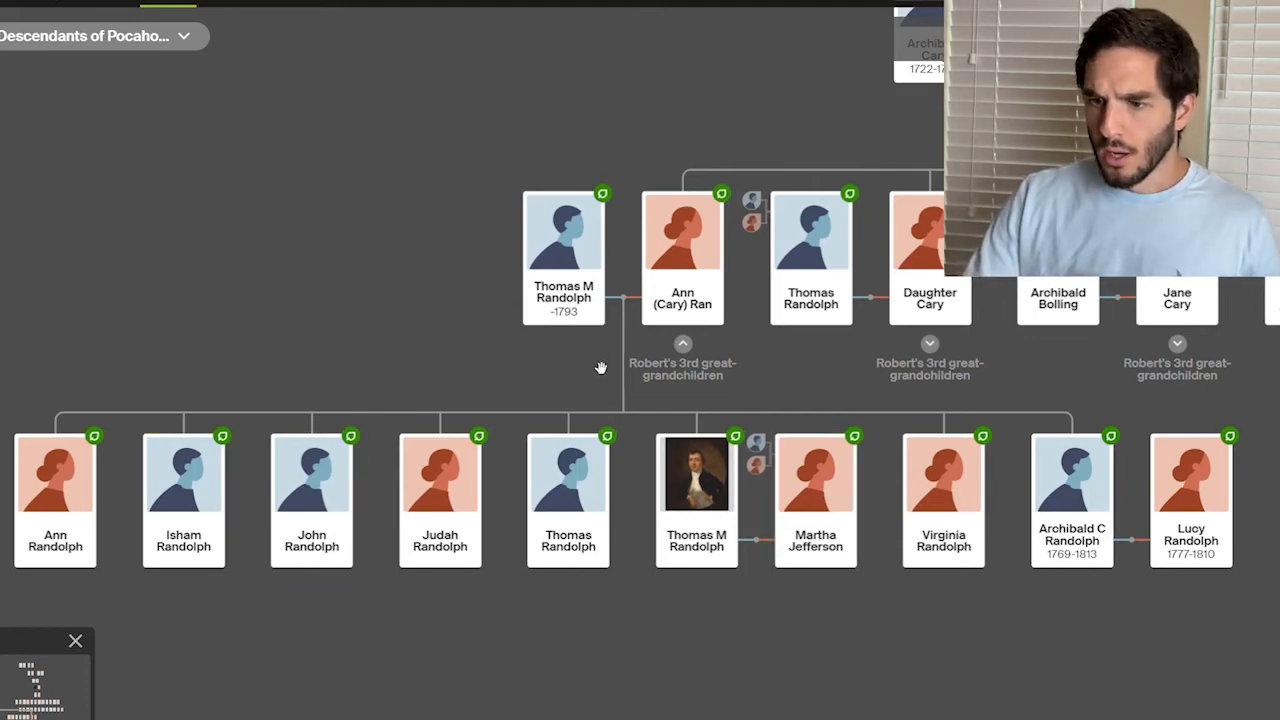
Expand Thomas M Randolph and Ann Cary's children, then pan the tree upward.
left_click(55, 490)
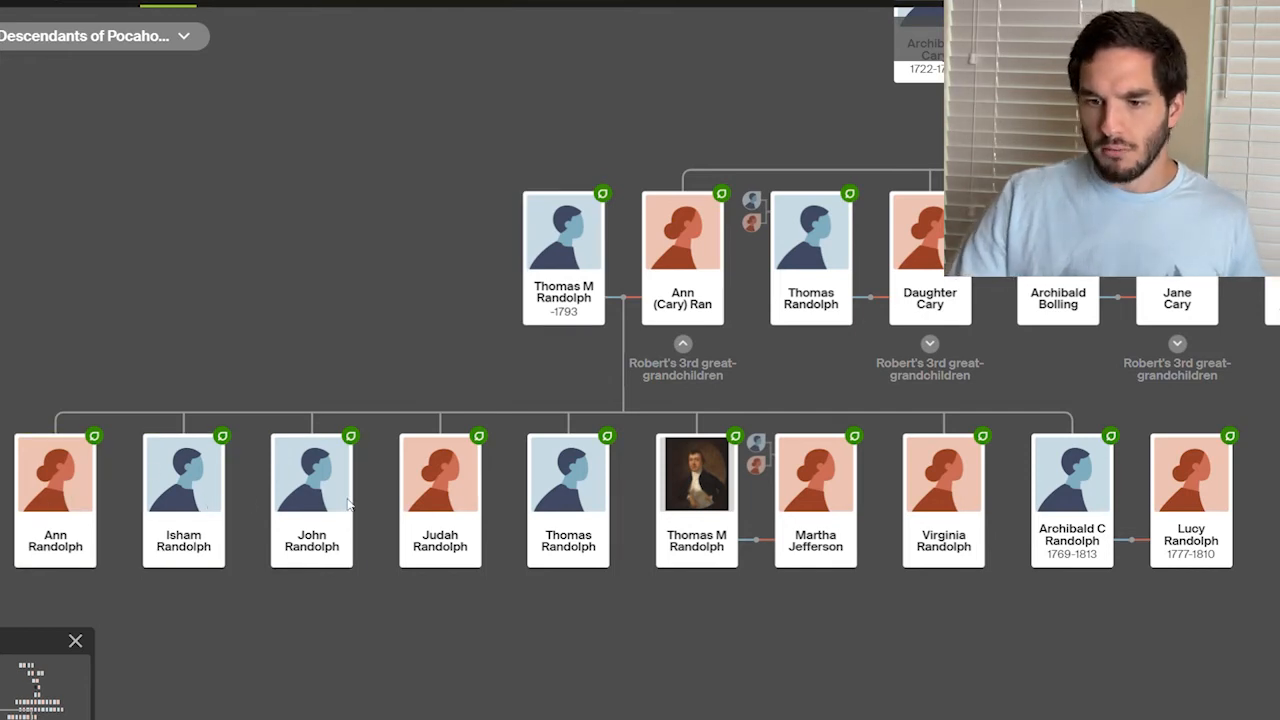
left_click(568, 490)
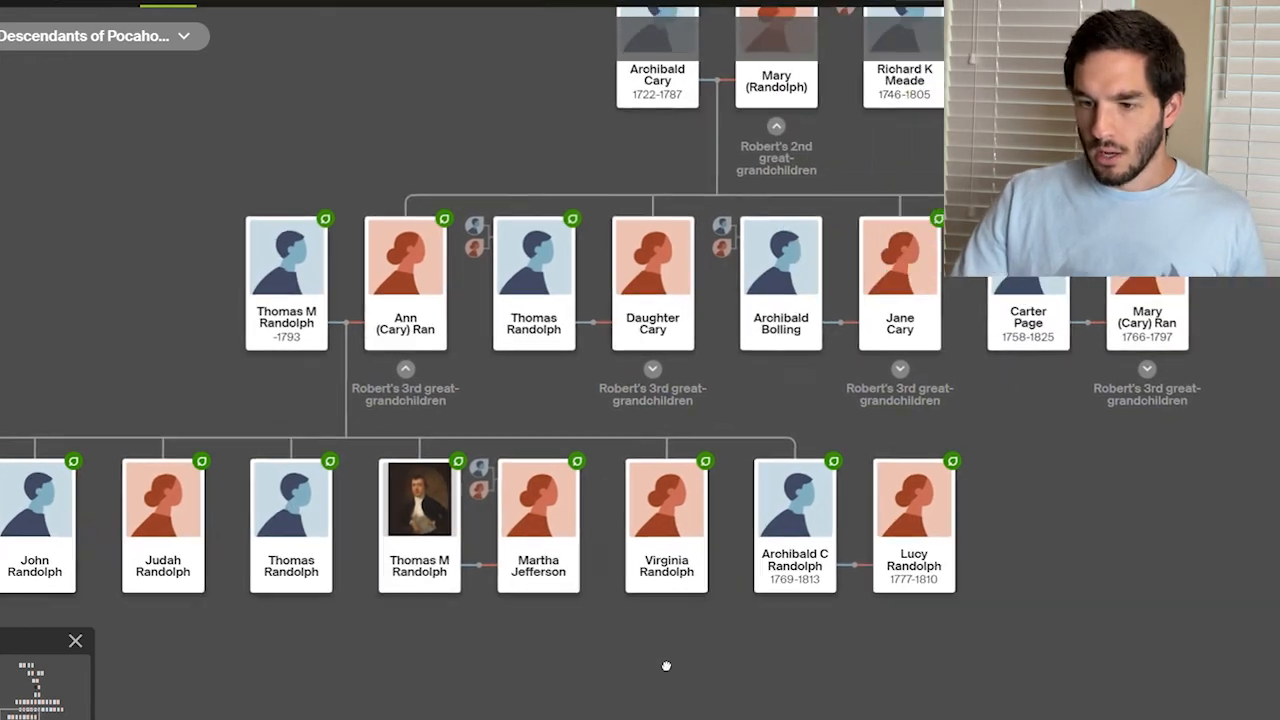
left_click_drag(665, 665, 942, 502)
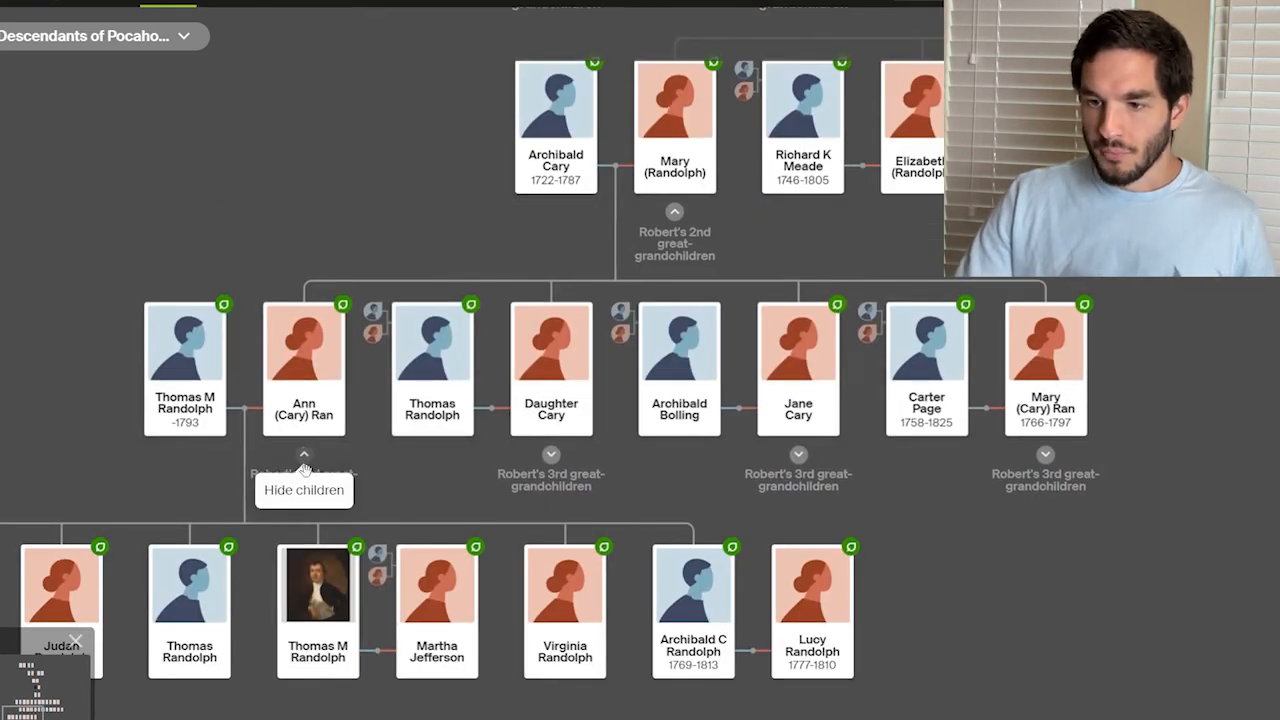
Collapse Thomas M Randolph and Ann Cary's children and reveal Richard Randolph II and Anne's children.
left_click(304, 455)
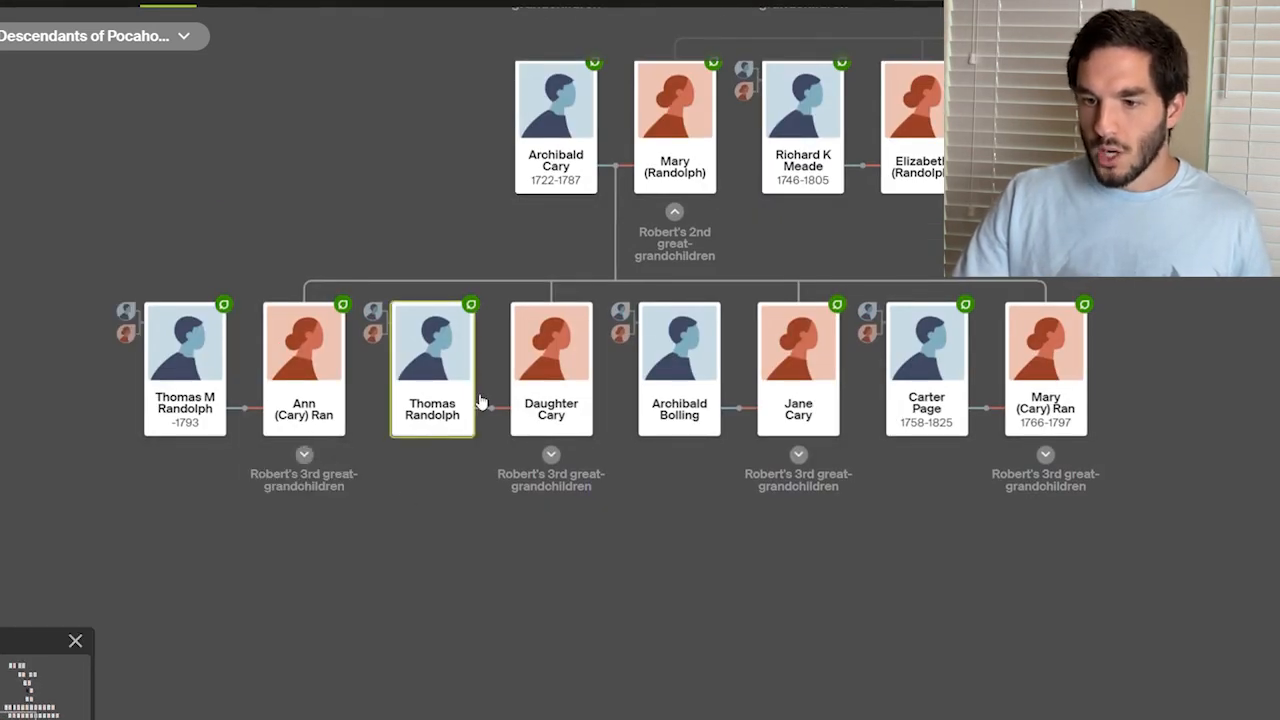
left_click(551, 454)
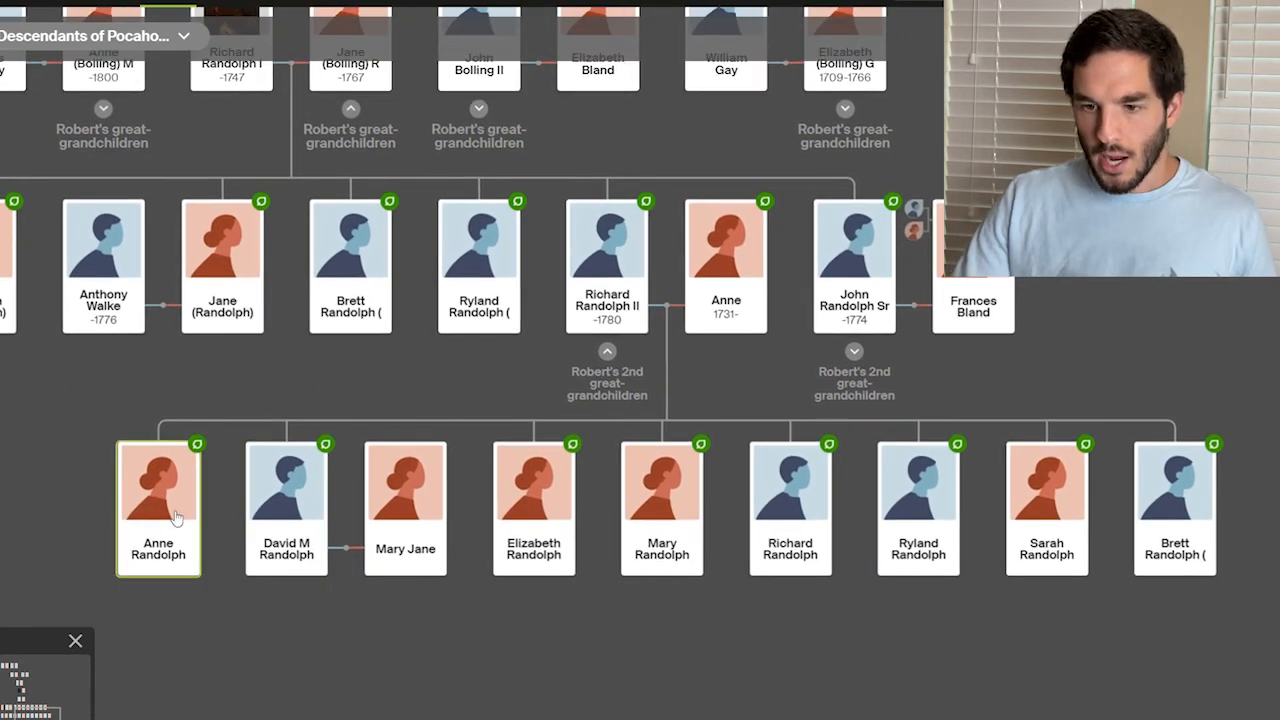
Collapse Richard Randolph II's children, expand John Randolph Sr's sons, and open Theodorick Bland Randolph's card.
left_click(286, 505)
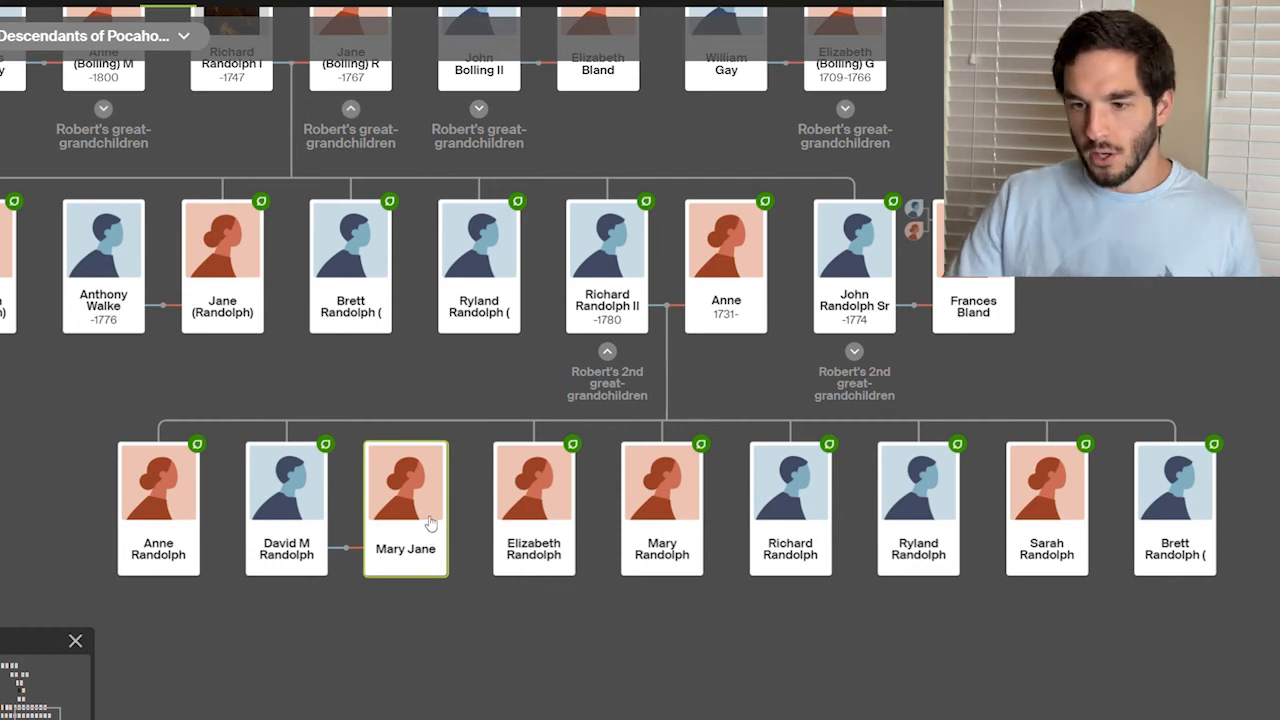
left_click(661, 505)
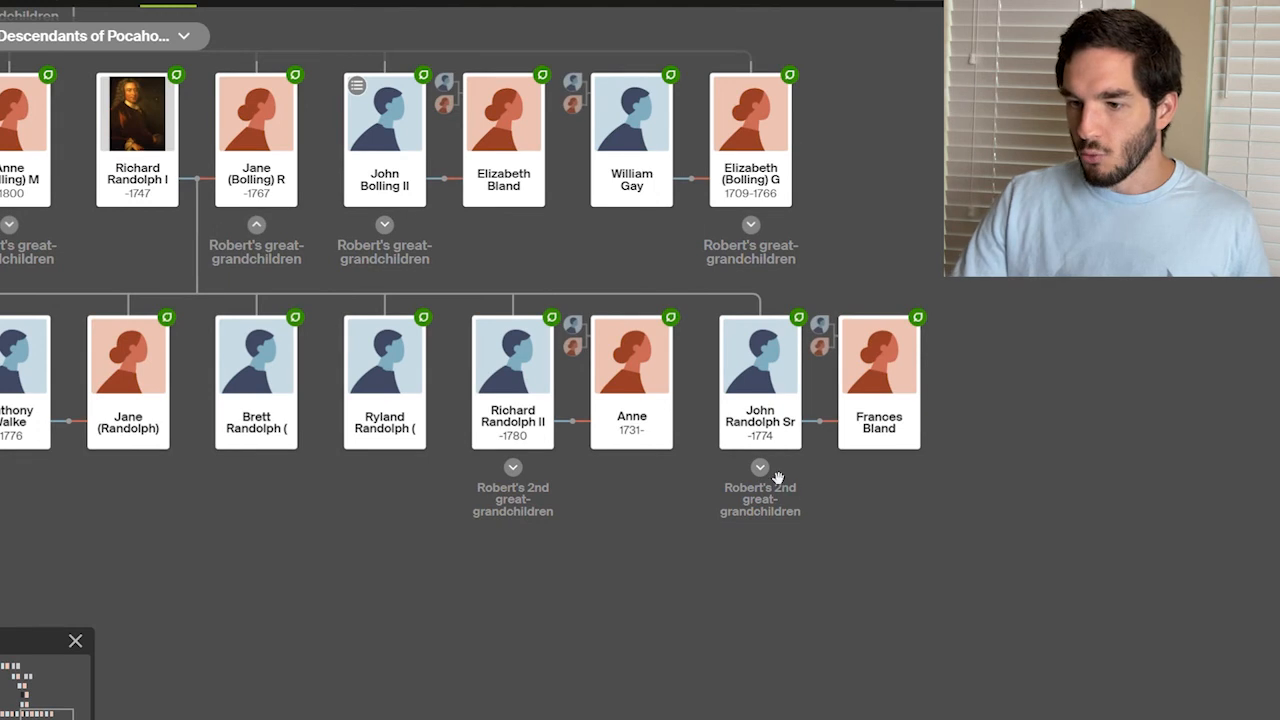
left_click(760, 467)
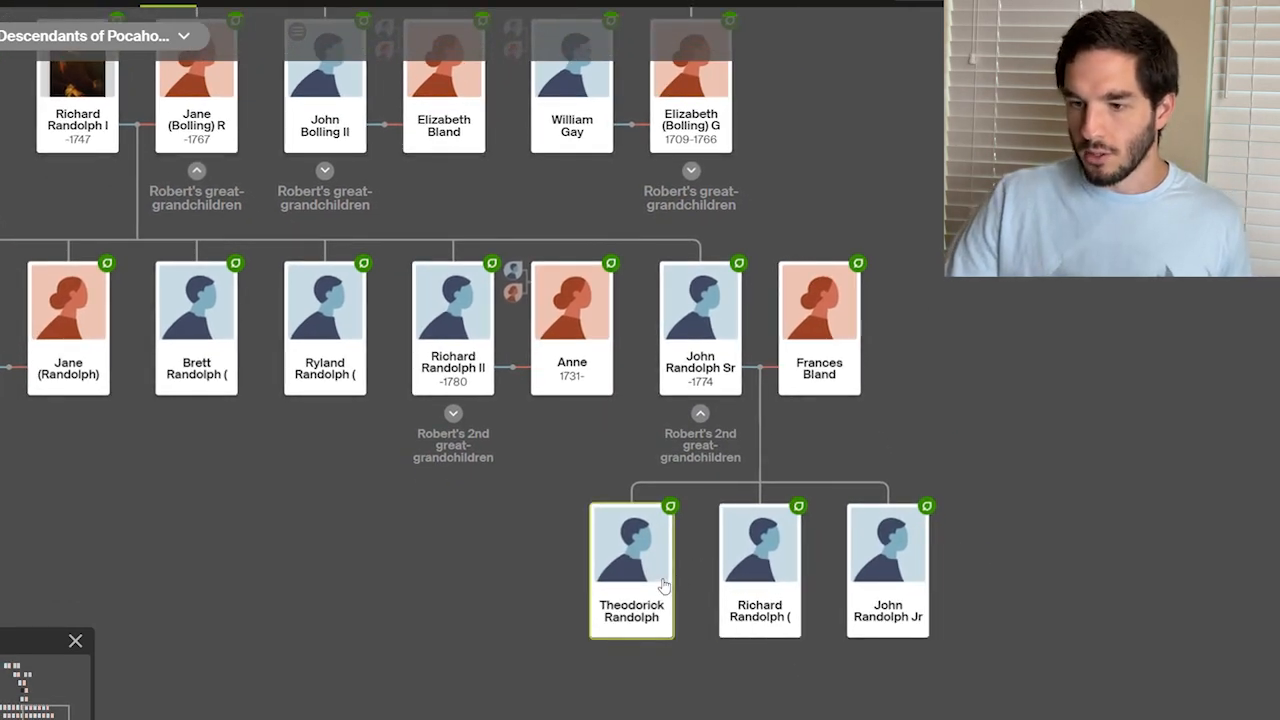
left_click(631, 545)
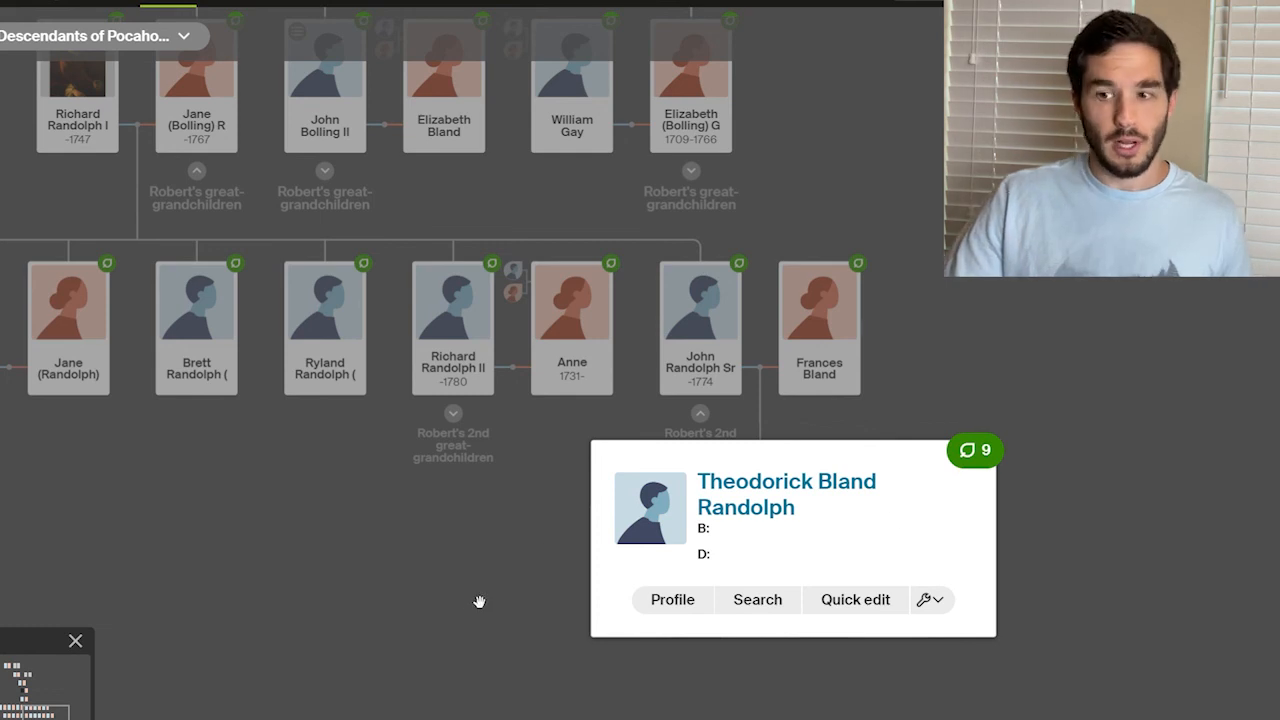